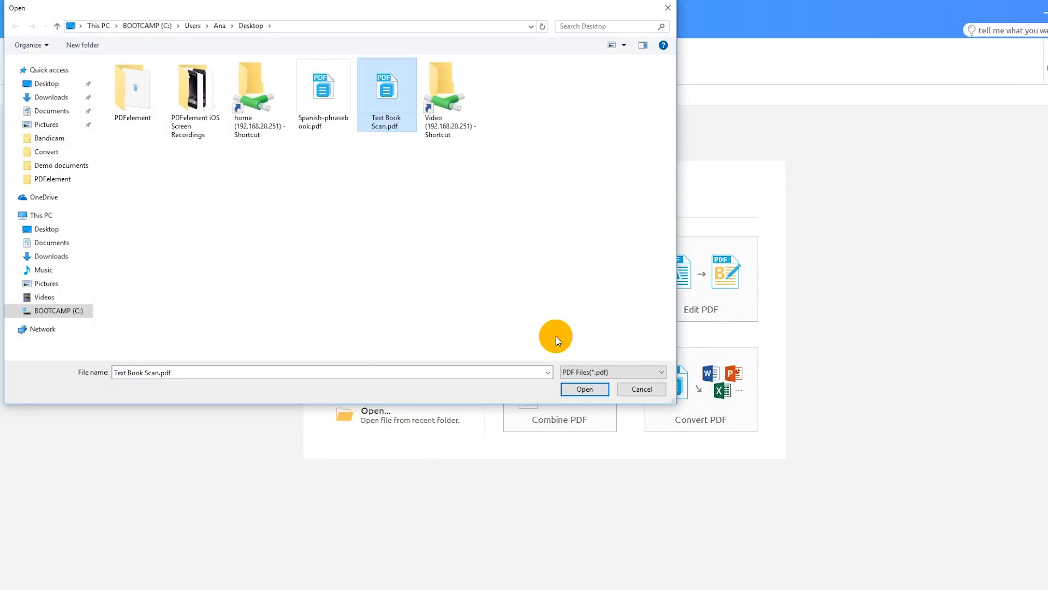
Step: Open Text Book Scan.pdf from the Desktop in PDFelement
left_click(585, 389)
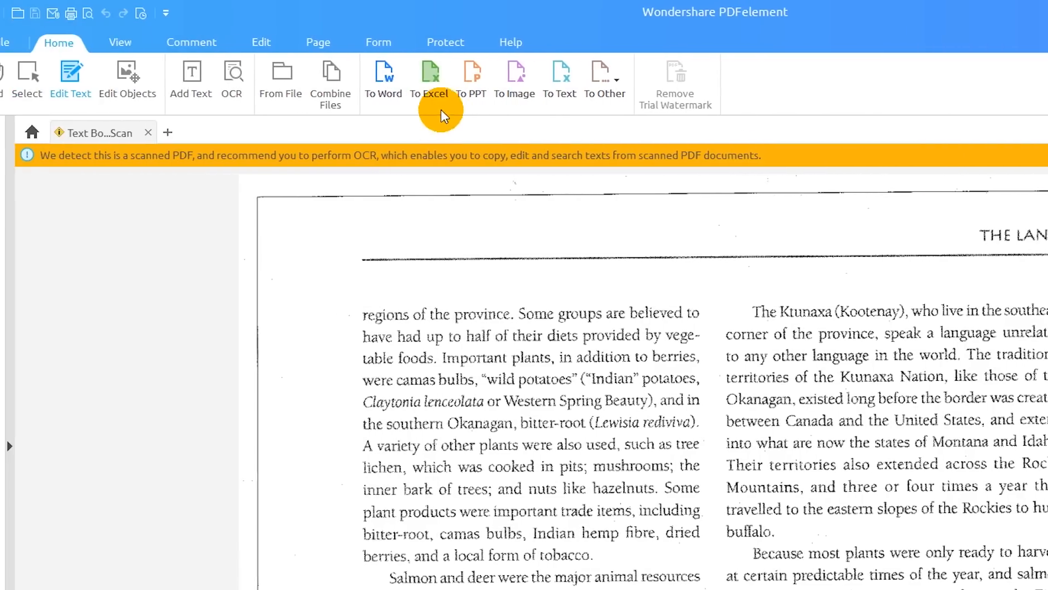
Step: Set up a To Word conversion with OCR enabled and Word(*.docx) output
left_click(382, 76)
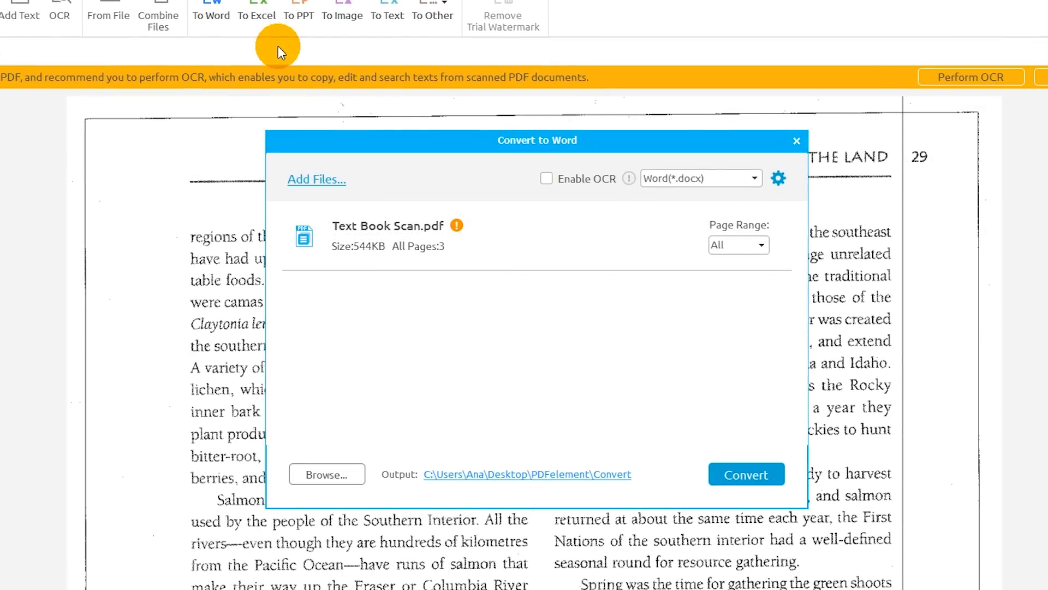
mouse_move(460, 228)
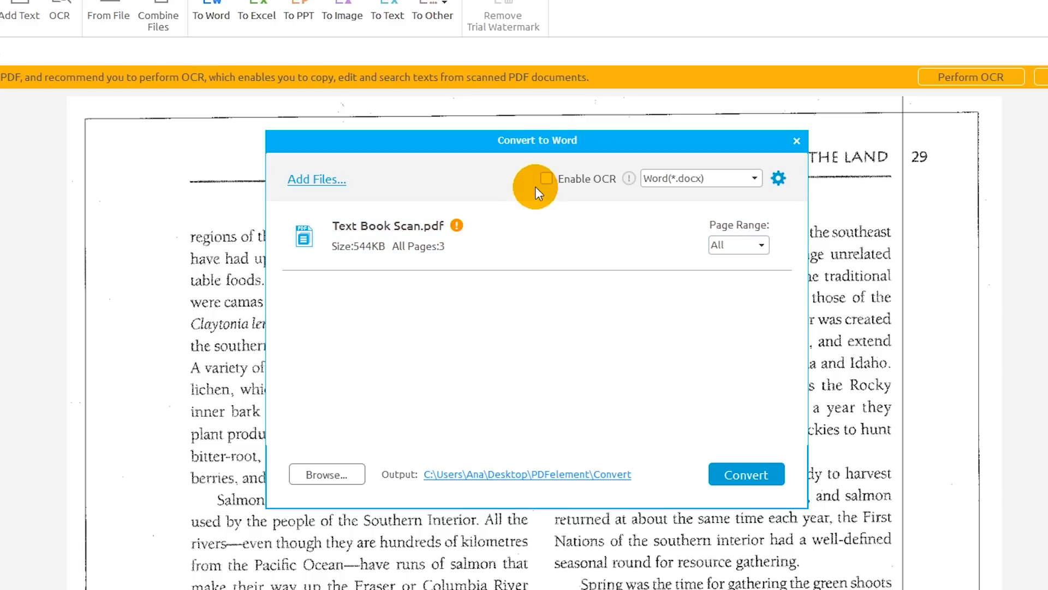
left_click(546, 178)
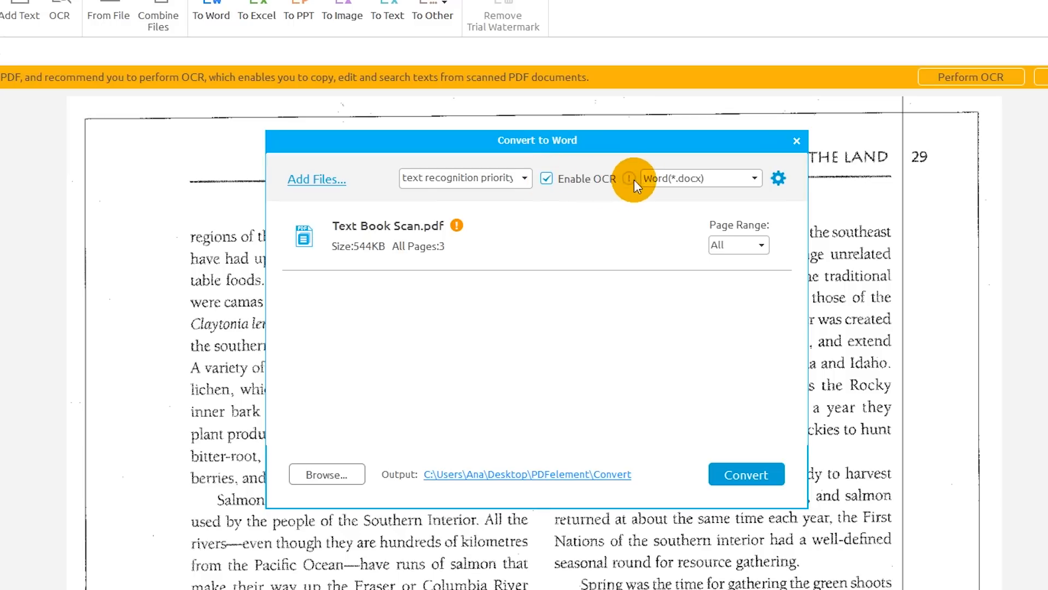
left_click(752, 178)
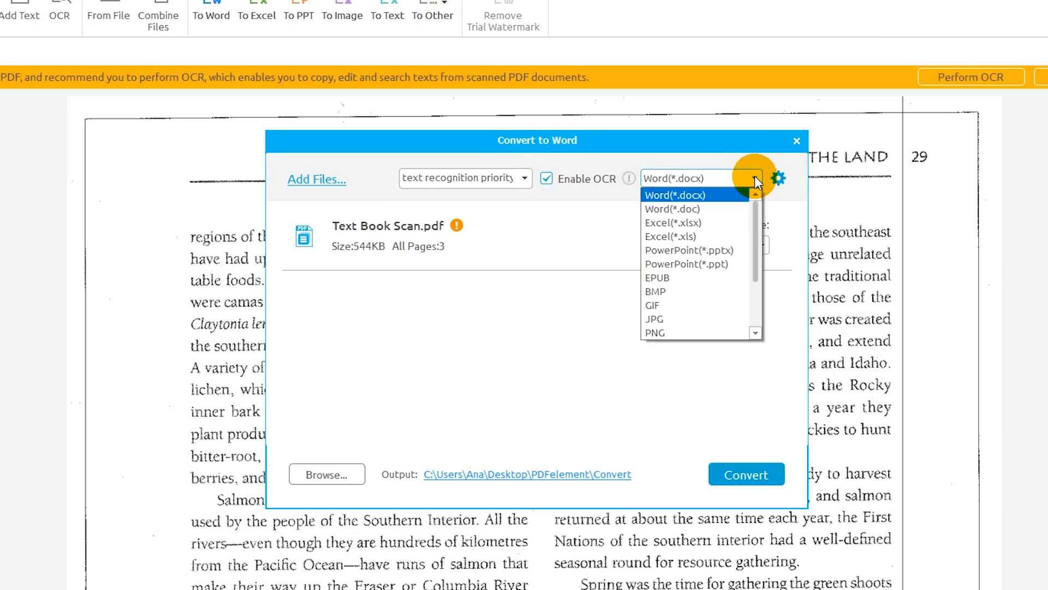
scroll("down", 3)
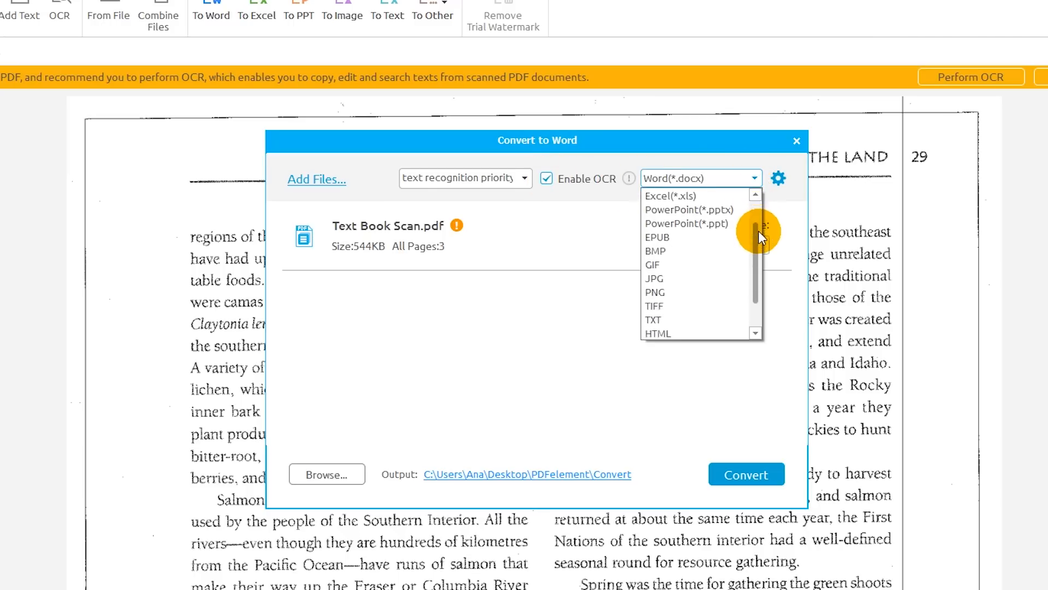
scroll("down", 3)
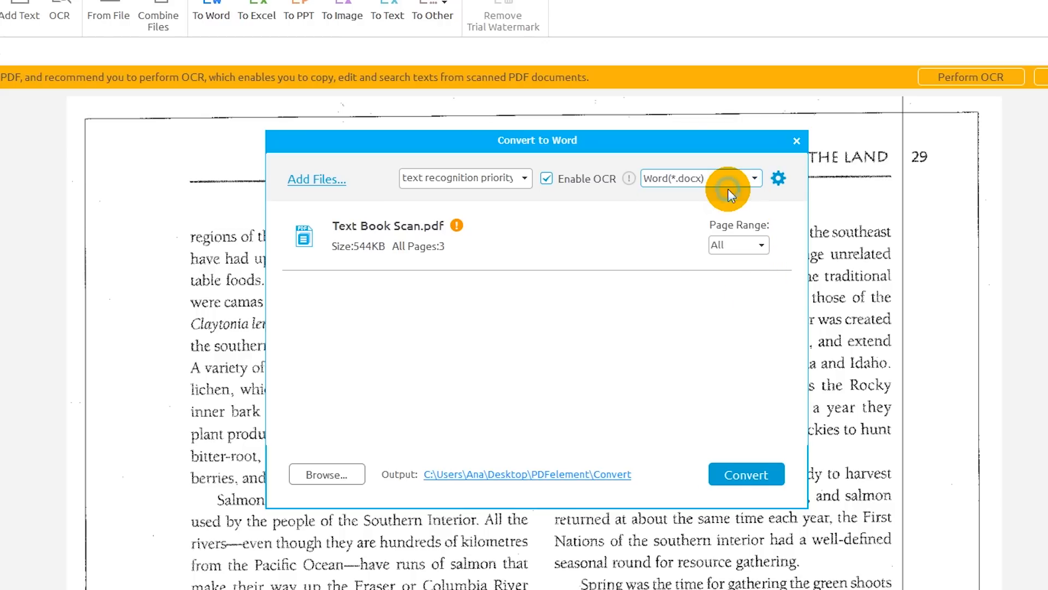
Step: Run the conversion and open the resulting Text Book Scan.docx in Word
left_click(746, 474)
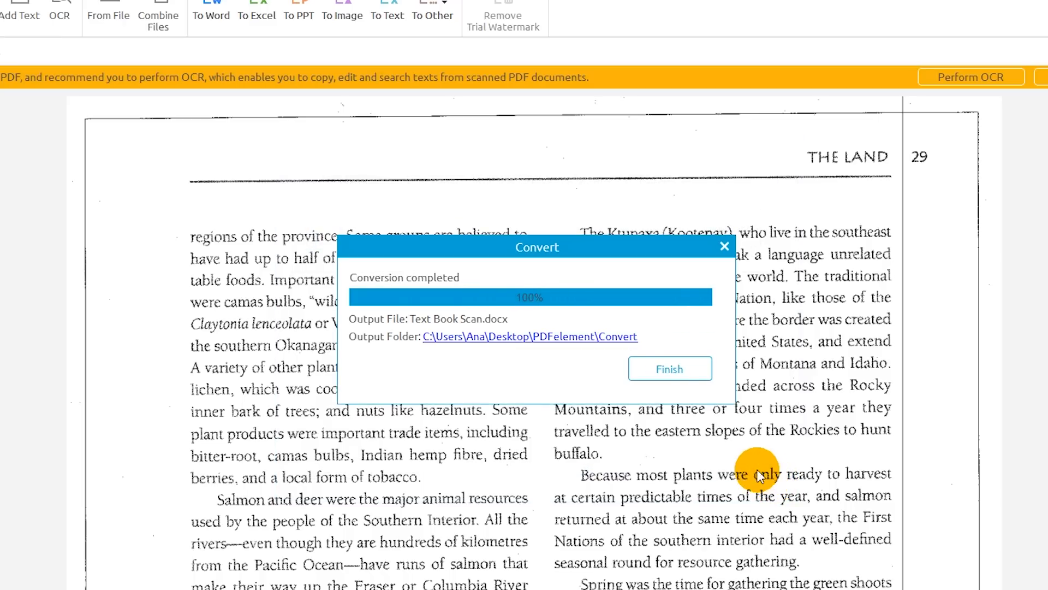
left_click(530, 336)
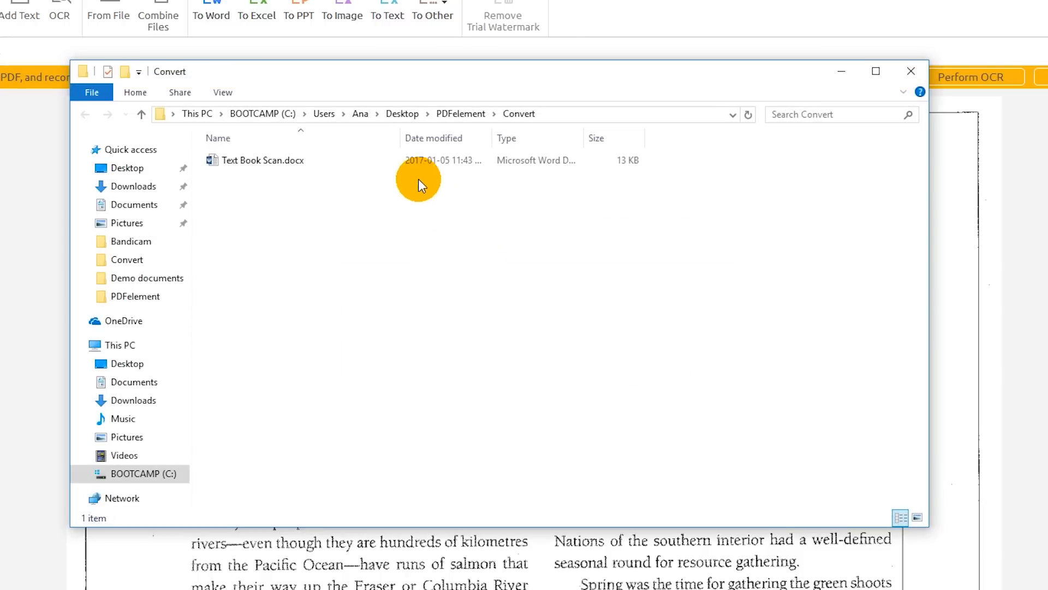
double_click(261, 160)
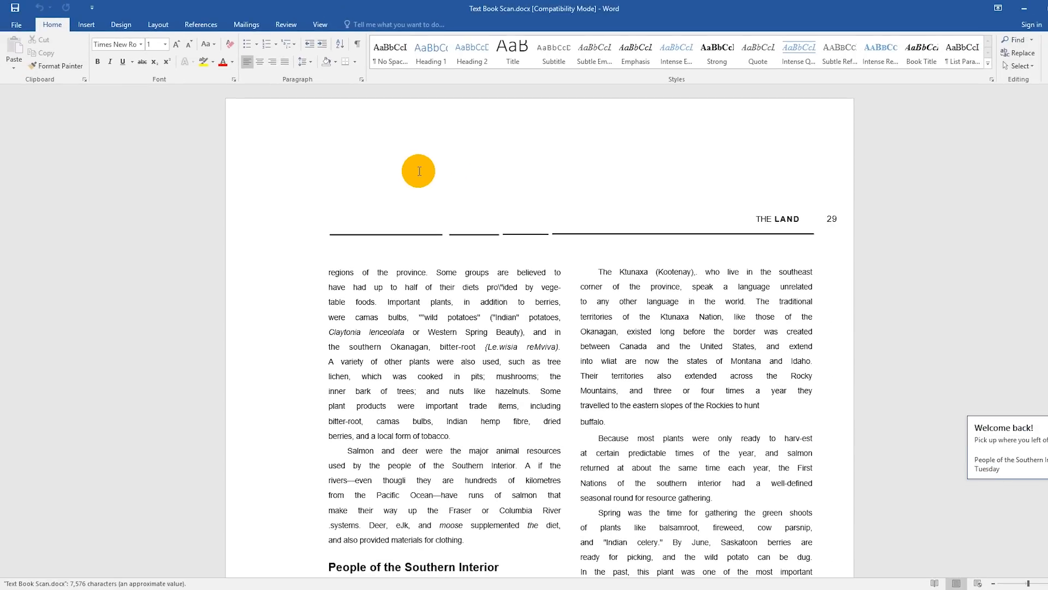